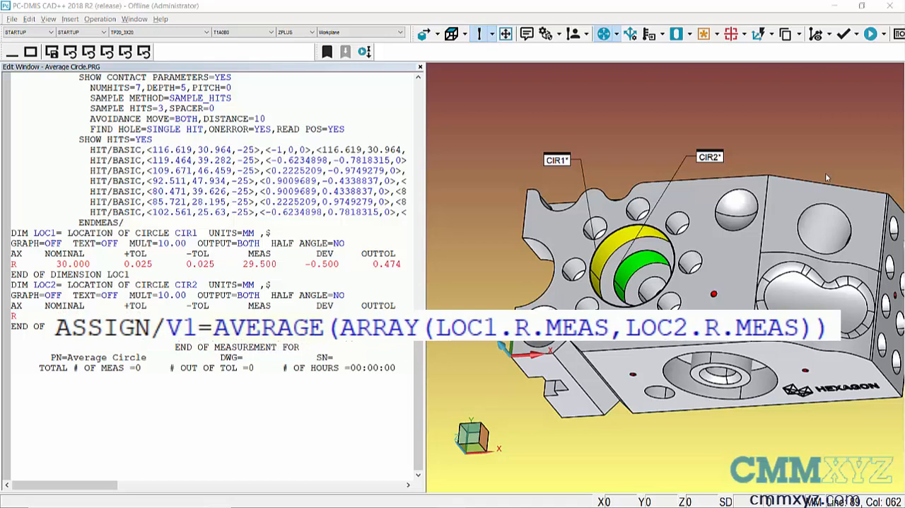
# Step: Add a full-screen operator comment 'Average radius is "+V1' and remove its doubled space
pyautogui.doubleClick(268, 327)
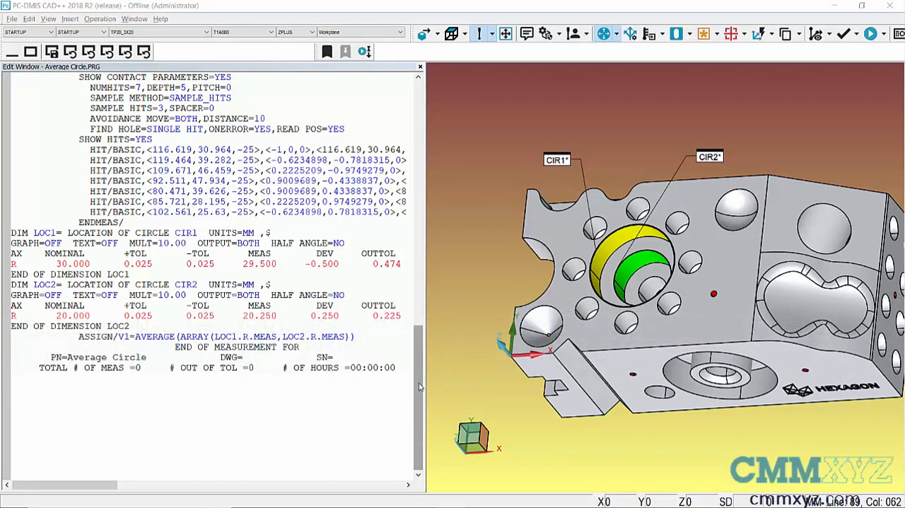
pyautogui.moveTo(367, 353)
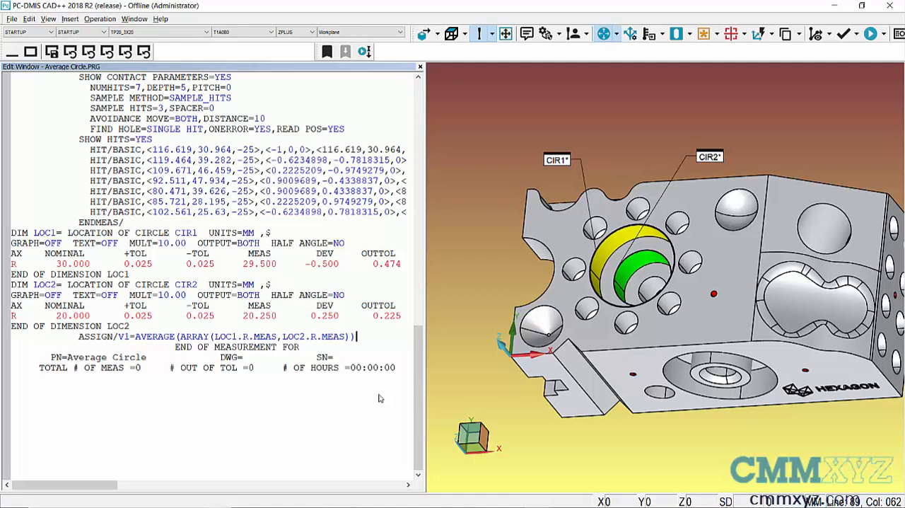
pyautogui.moveTo(383, 341)
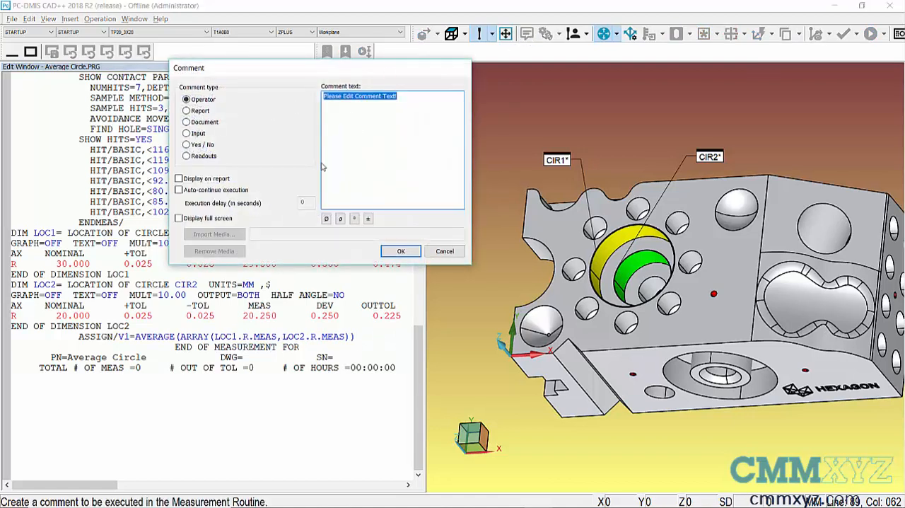
pyautogui.click(179, 217)
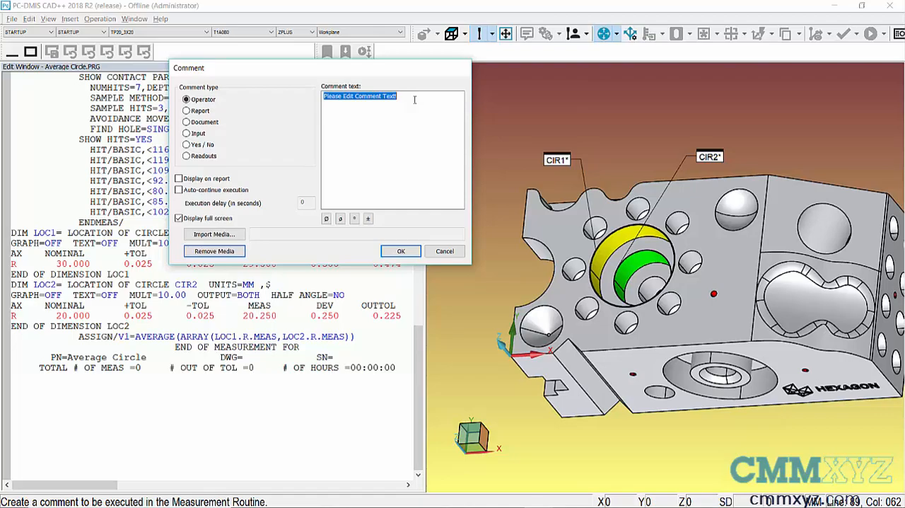
pyautogui.write('a')
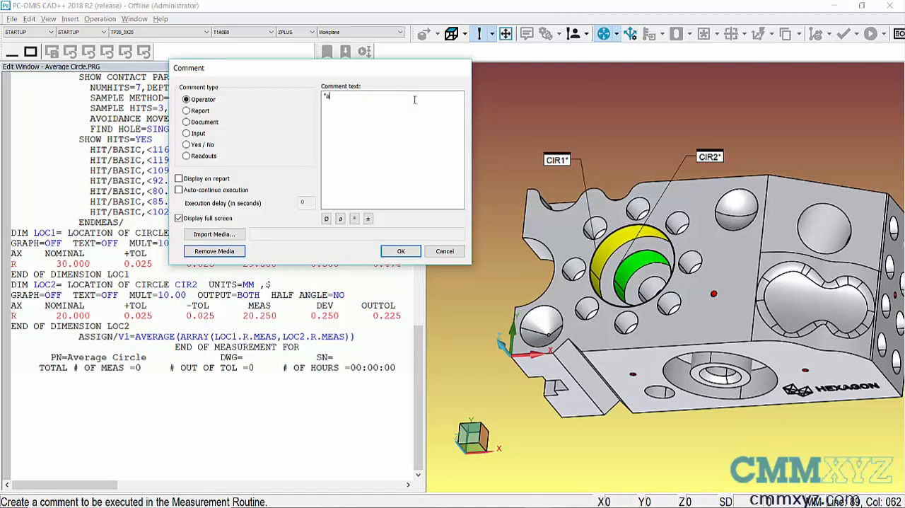
pyautogui.write('Average radius is "+V1')
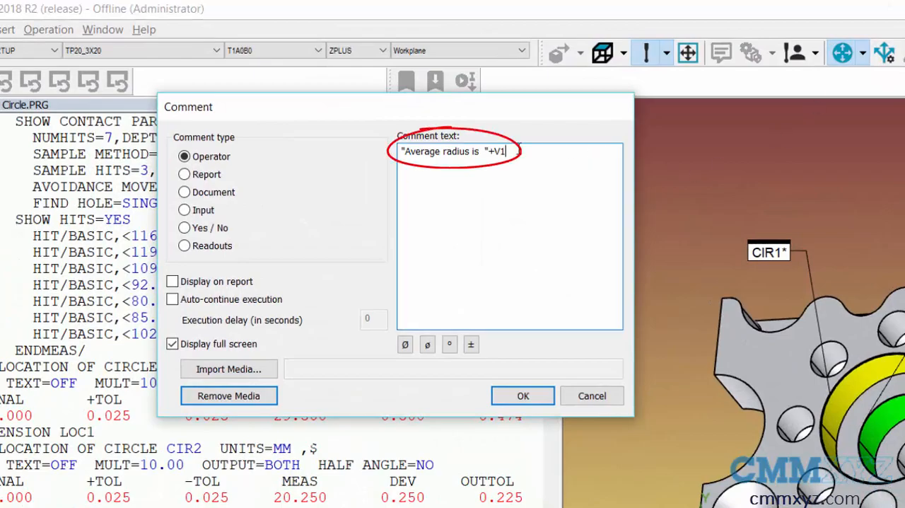
pyautogui.click(522, 395)
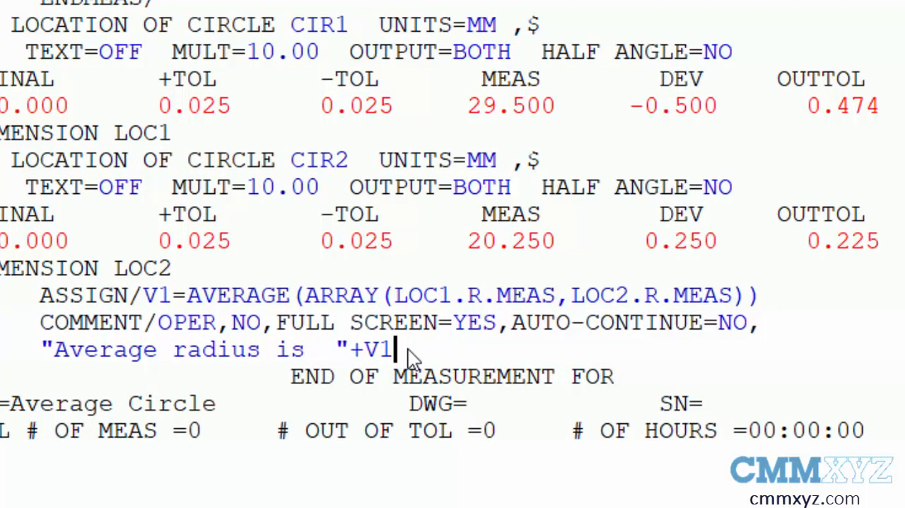
pyautogui.click(304, 349)
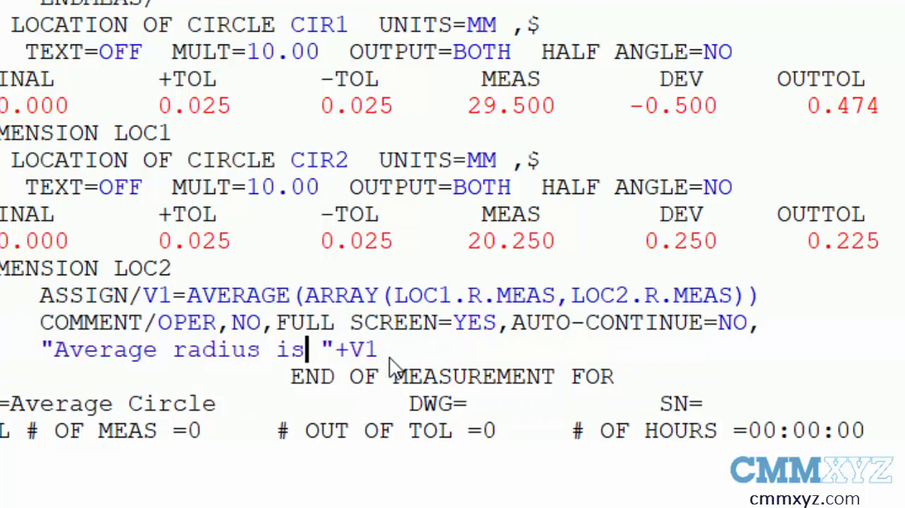
pyautogui.moveTo(480, 394)
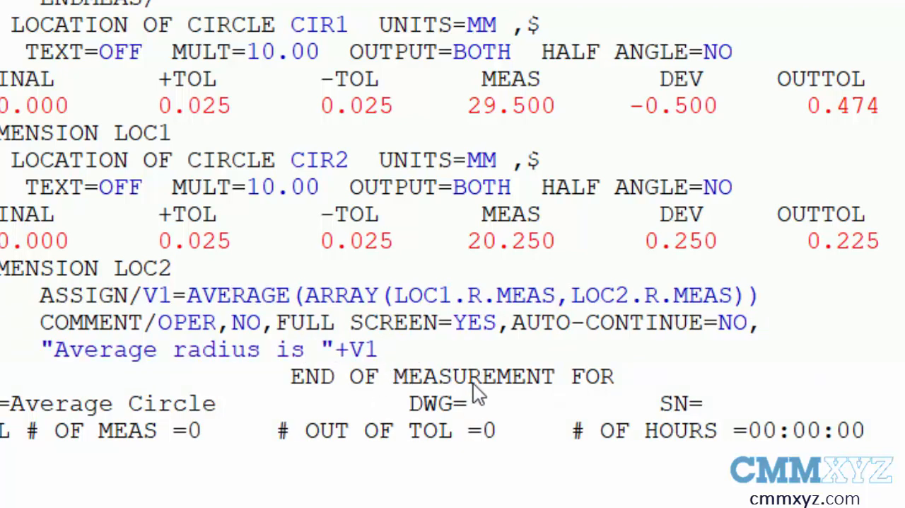
pyautogui.doubleClick(357, 348)
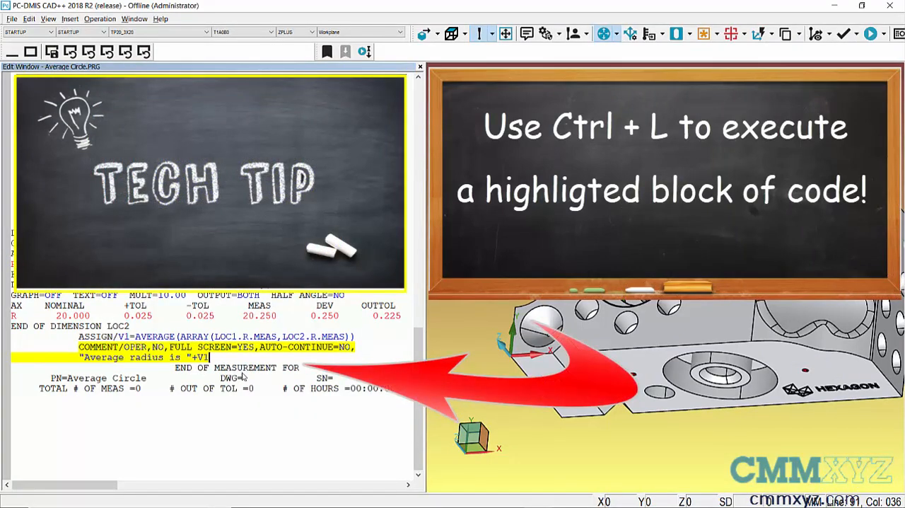
# Step: Execute just the comment block with Ctrl+L and dismiss the 'Average radius is 24.875' message
pyautogui.press('ctrl+l')
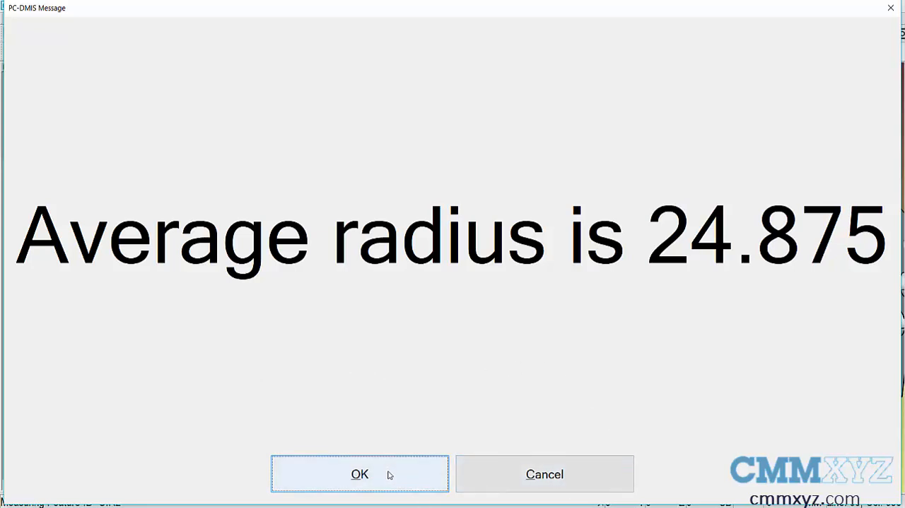
pyautogui.click(359, 474)
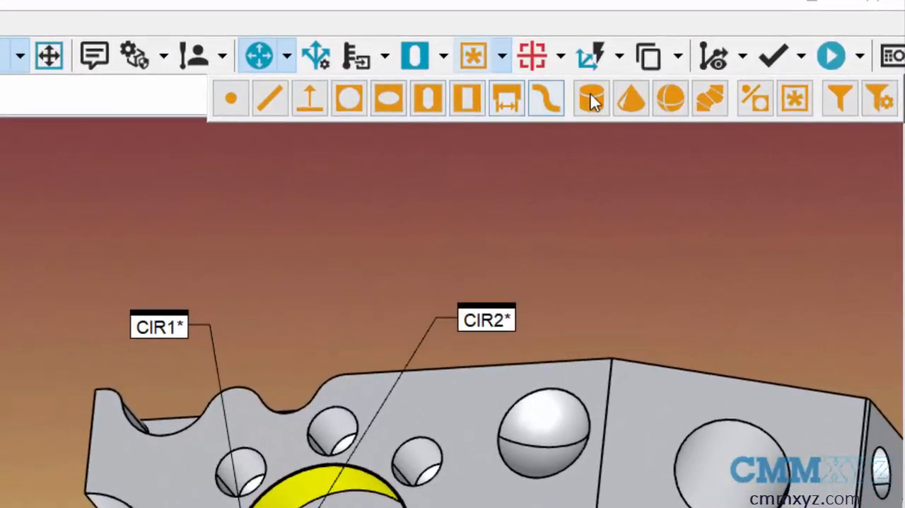
pyautogui.moveTo(794, 99)
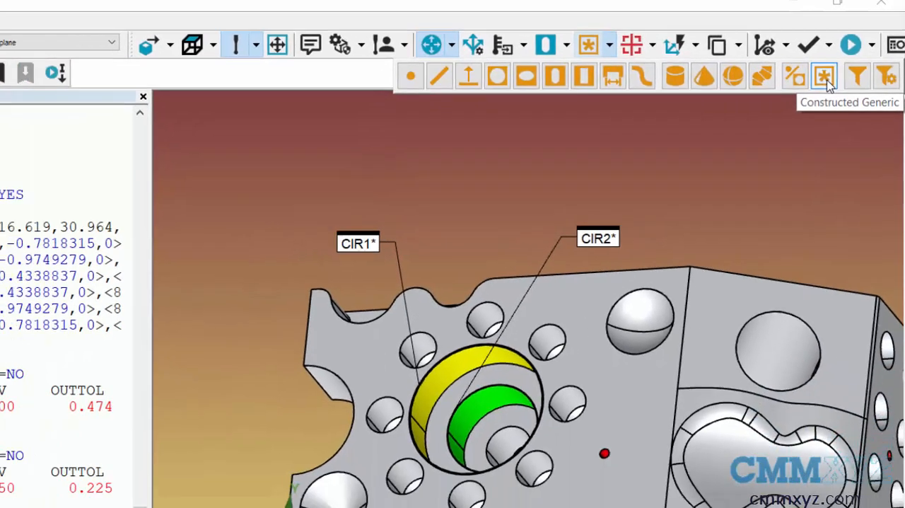
# Step: Construct a generic circle feature named 'average radius' after the comment
pyautogui.click(824, 75)
pyautogui.write('average radius')
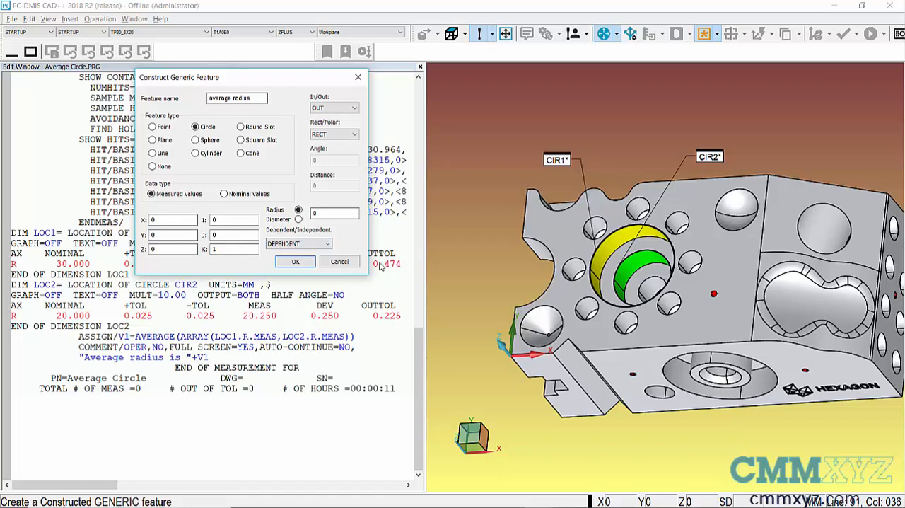
pyautogui.click(295, 260)
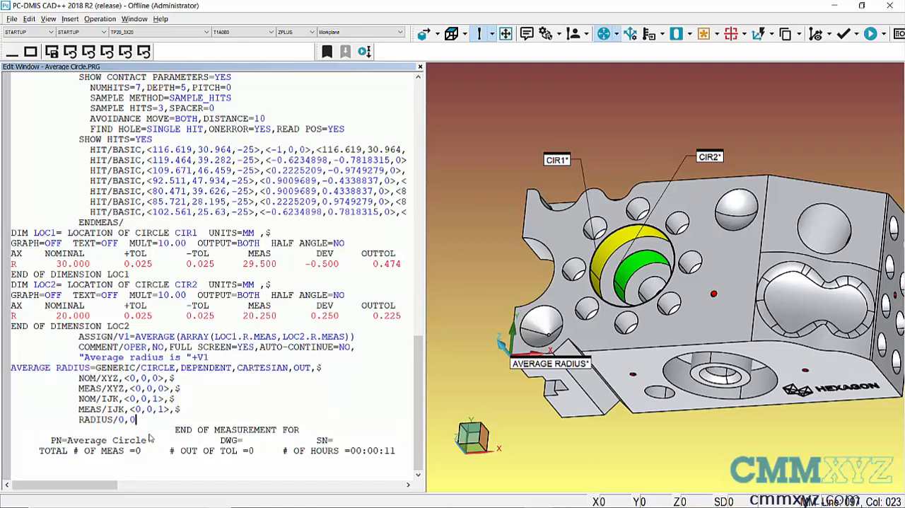
# Step: On the AVERAGE RADIUS radius line, use V1 as measured value and 25 as nominal
pyautogui.click(78, 418)
pyautogui.write('V1')
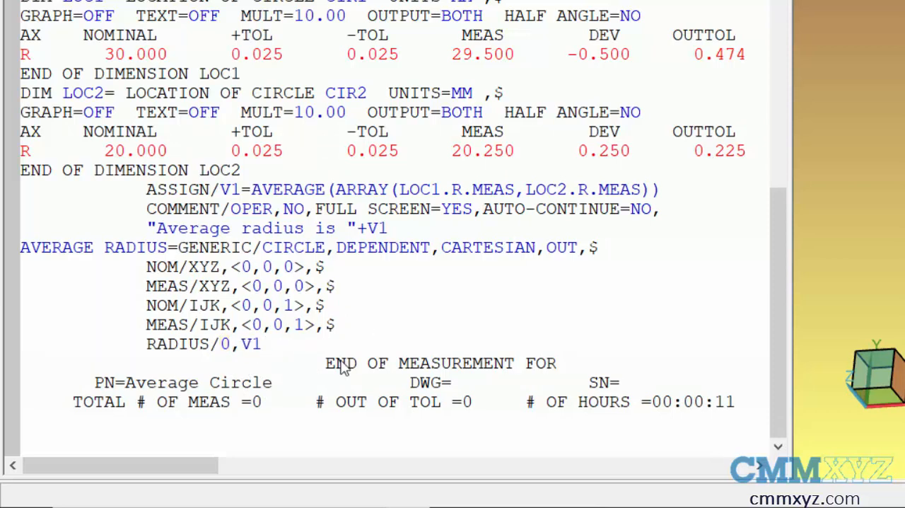
pyautogui.doubleClick(222, 344)
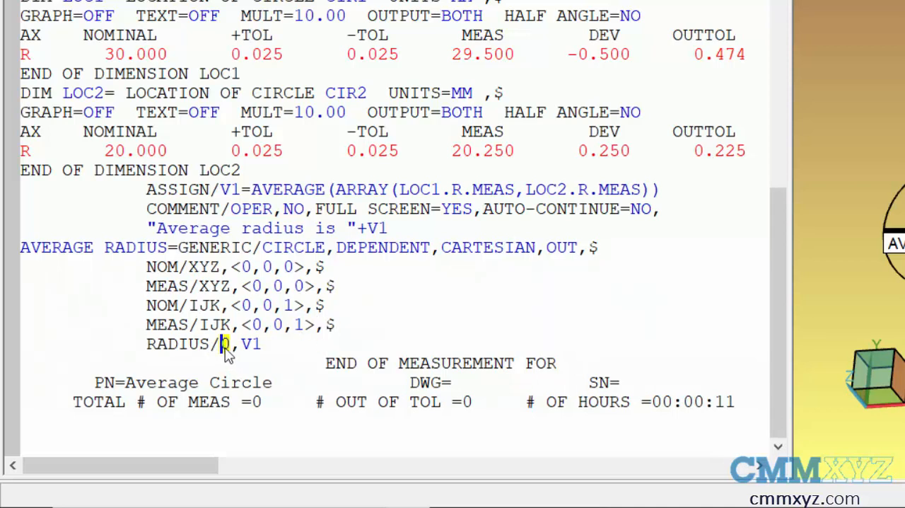
pyautogui.moveTo(406, 316)
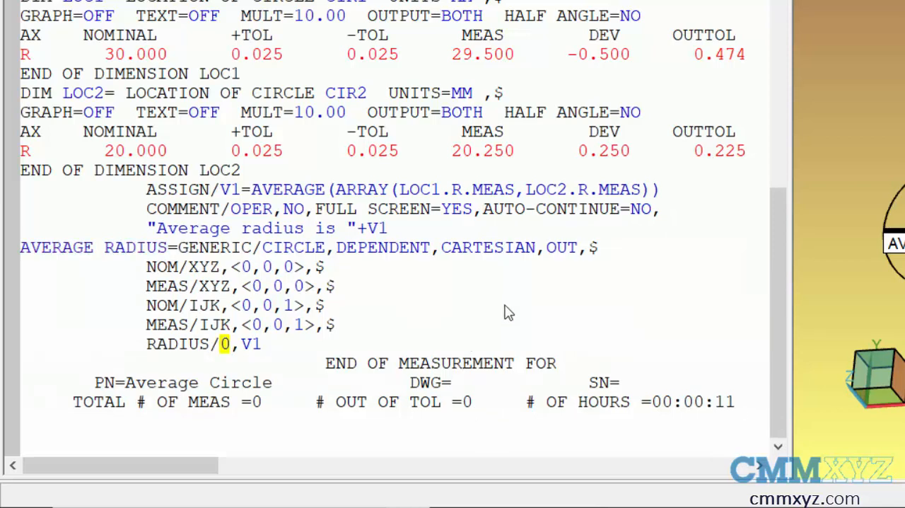
pyautogui.write('25')
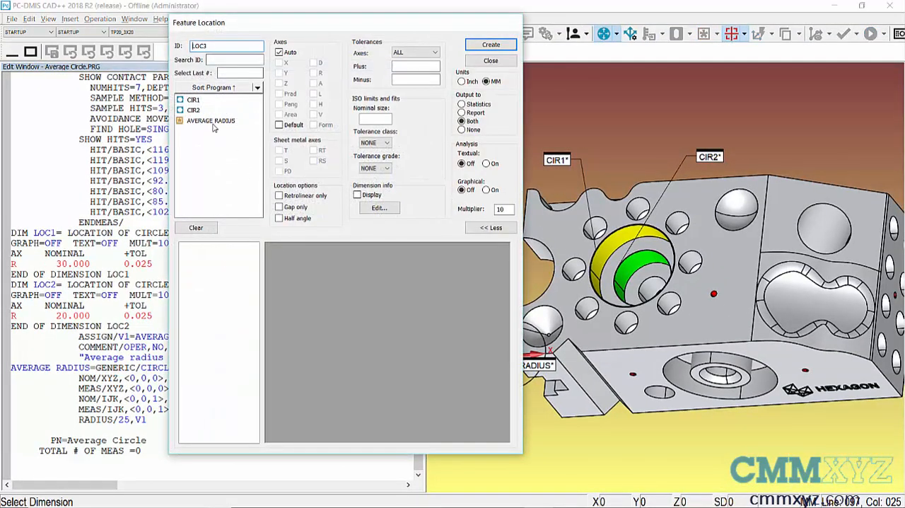
# Step: Create radius-only location dimension LOC3 for AVERAGE RADIUS, measuring 24.875 against nominal 25
pyautogui.click(211, 120)
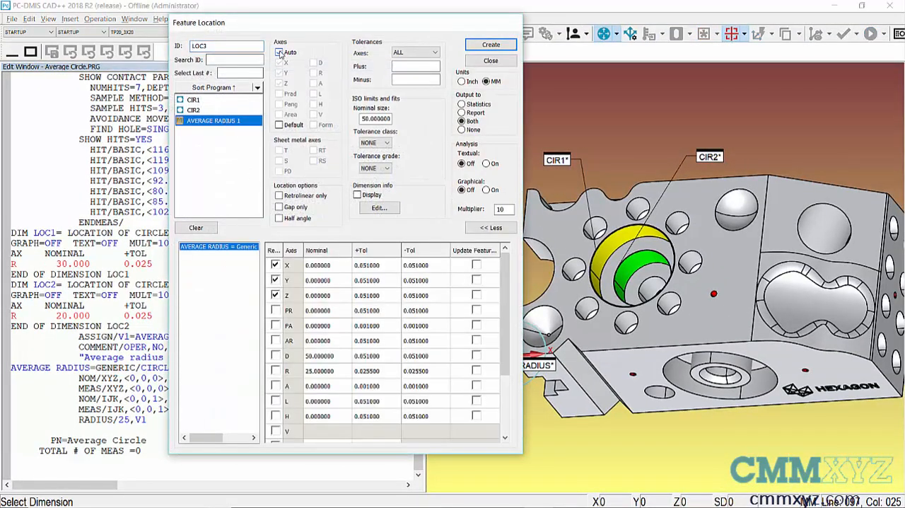
pyautogui.click(280, 52)
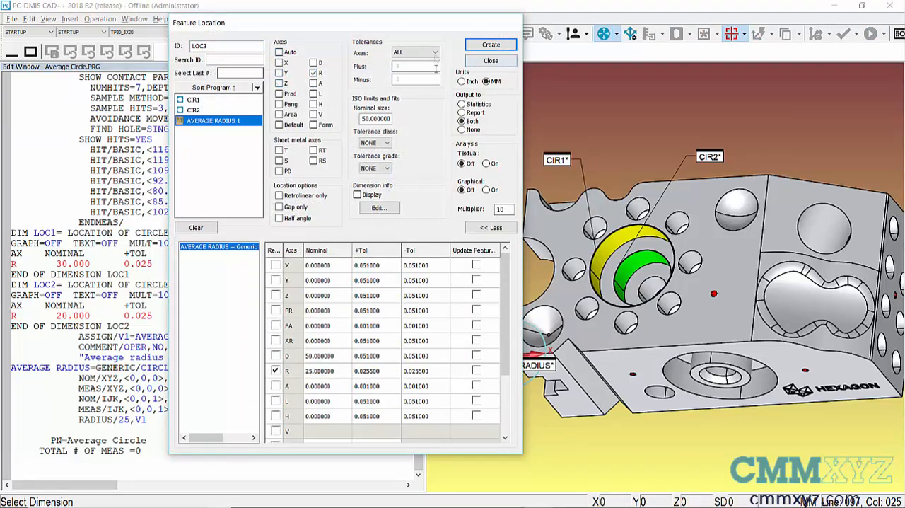
pyautogui.click(490, 44)
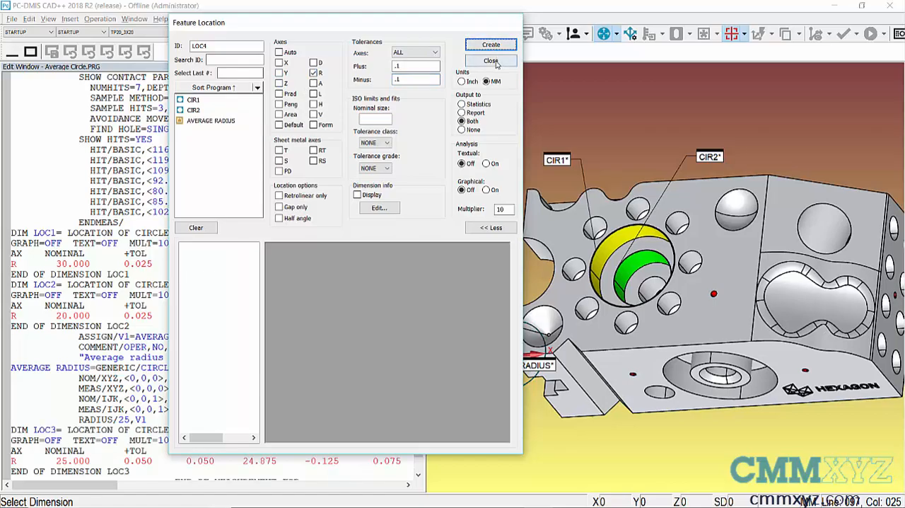
pyautogui.click(491, 61)
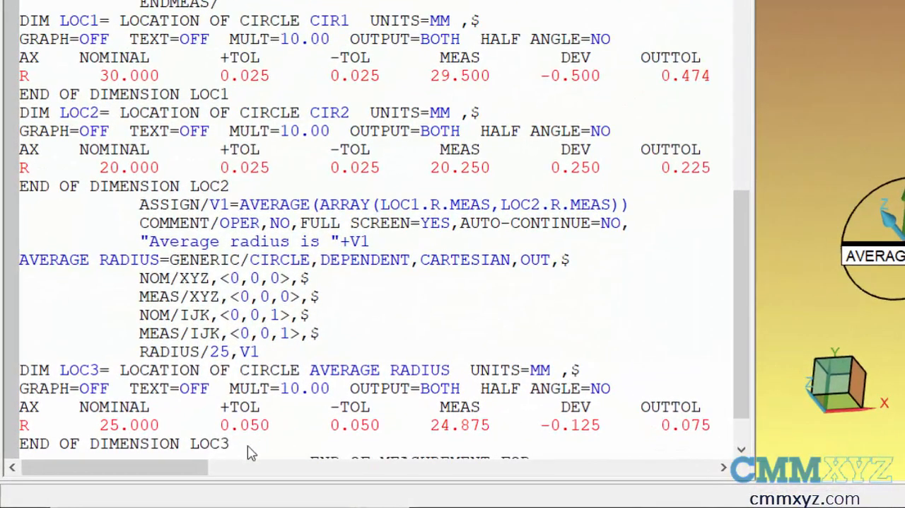